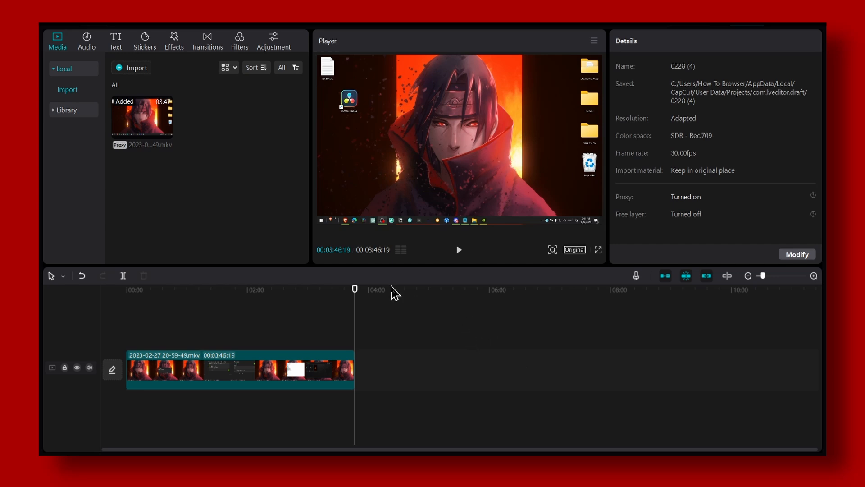
pyautogui.moveTo(306, 307)
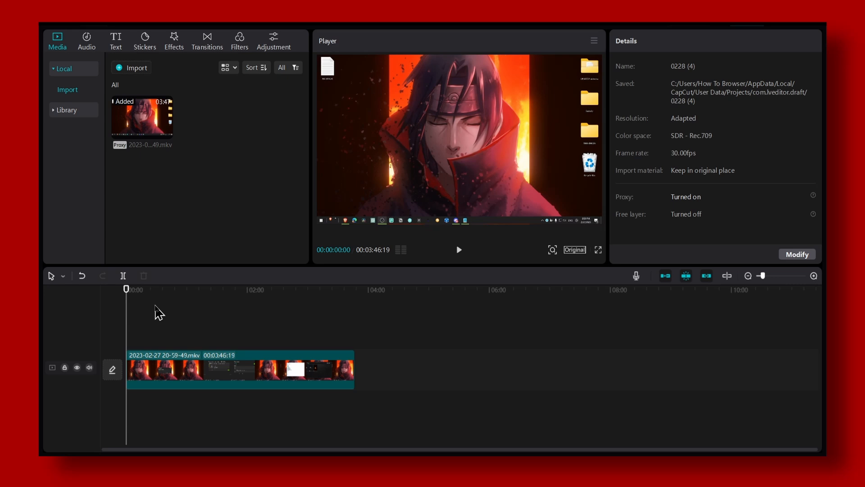
pyautogui.moveTo(168, 303)
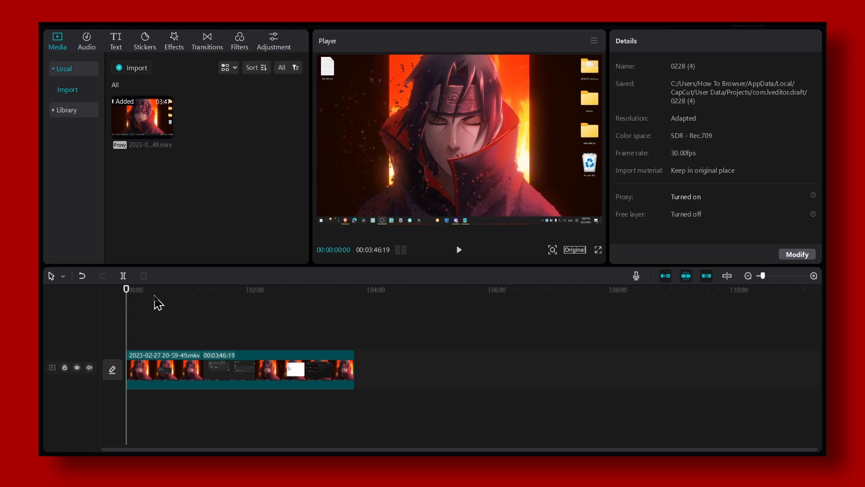
pyautogui.moveTo(161, 274)
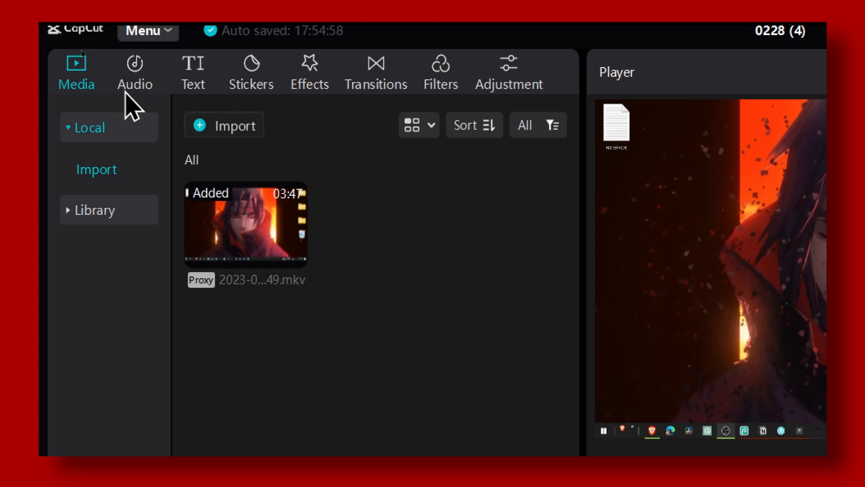
pyautogui.moveTo(193, 93)
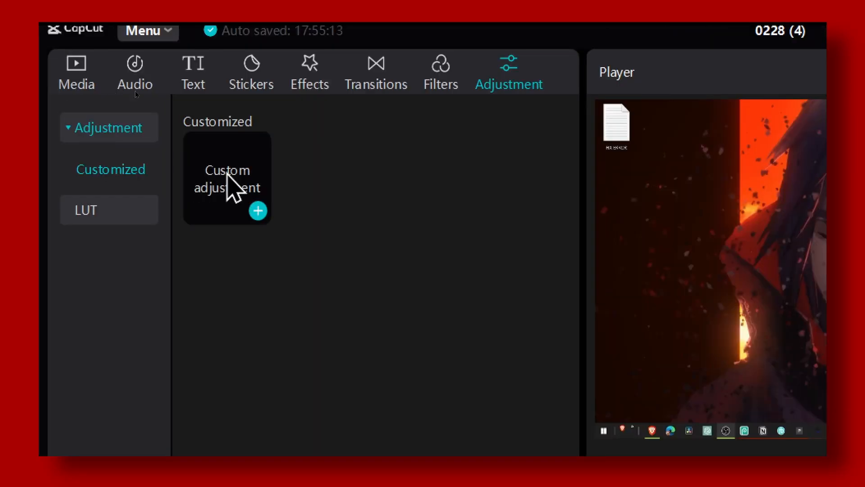
pyautogui.moveTo(257, 211)
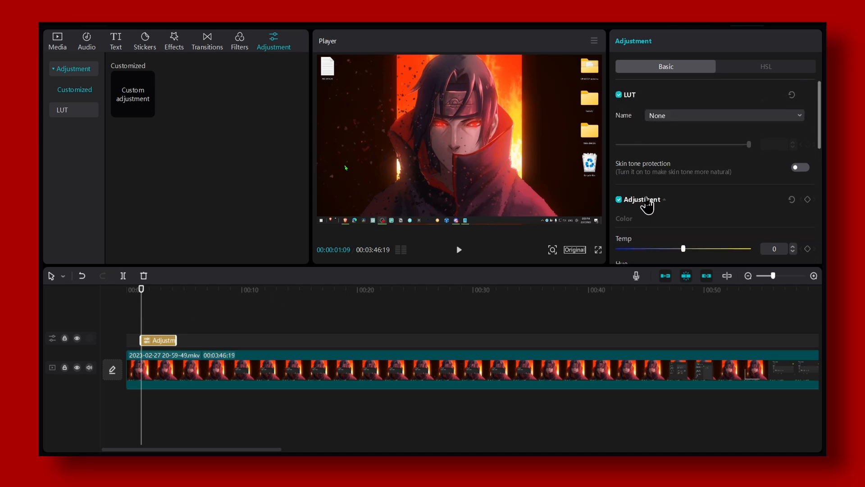
# Step: Play back the video to check the adjustment layer's raised illumination and warmer temperature
pyautogui.scroll(-3)
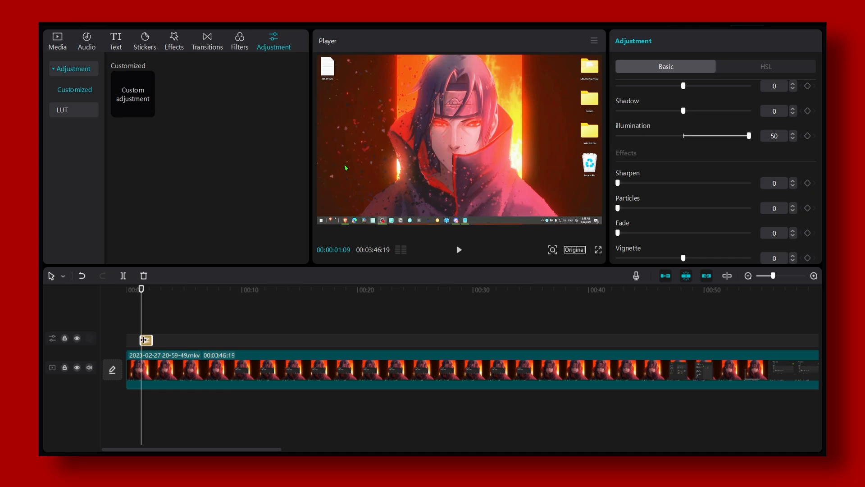
pyautogui.click(458, 250)
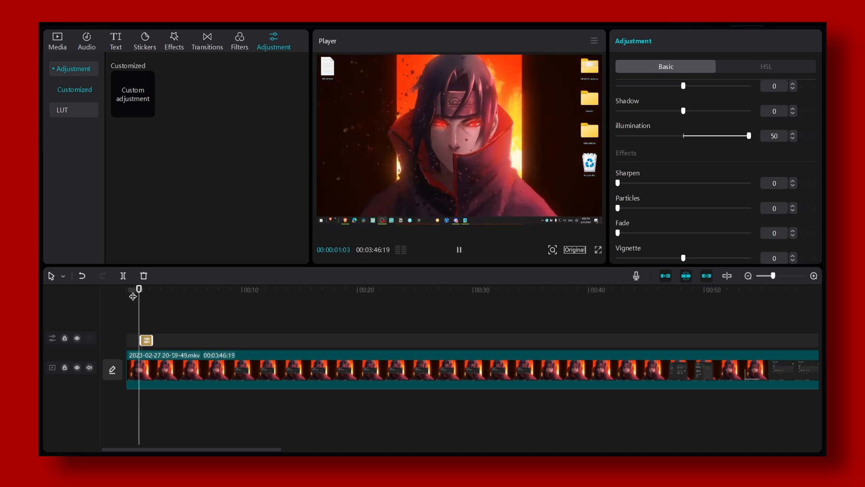
pyautogui.click(458, 250)
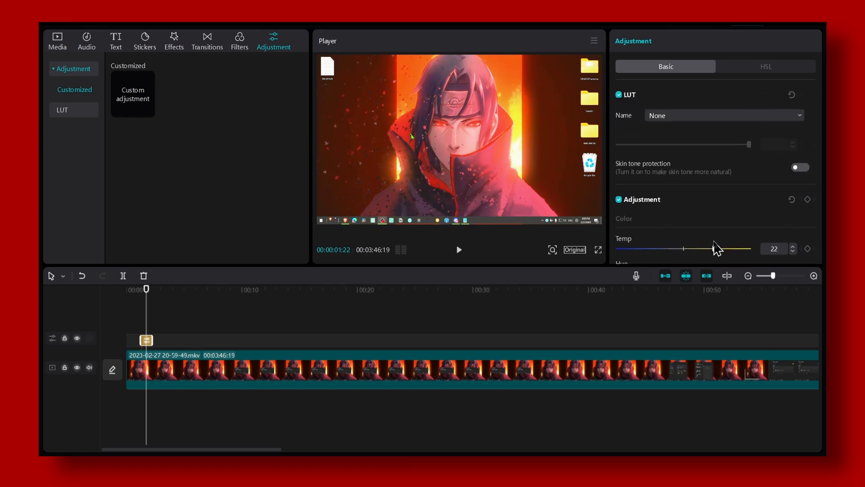
pyautogui.scroll(-3)
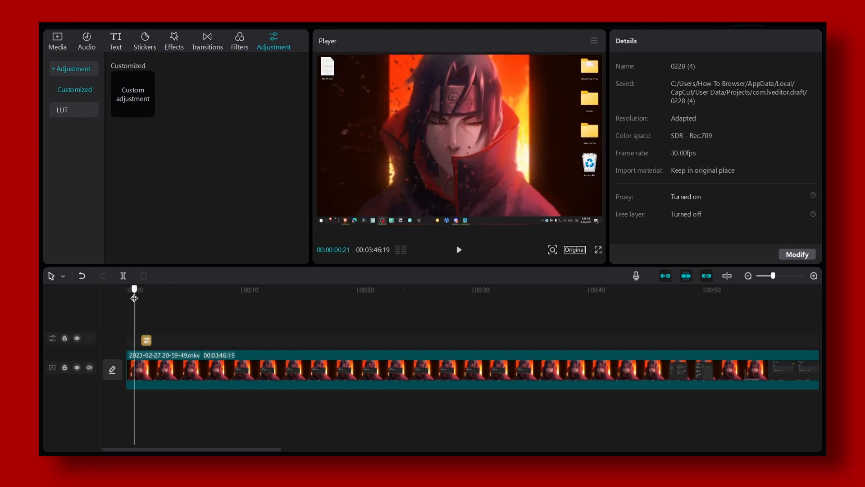
# Step: Select the adjustment clip and reset its Basic sliders (shadow, illumination) to 0
pyautogui.click(459, 250)
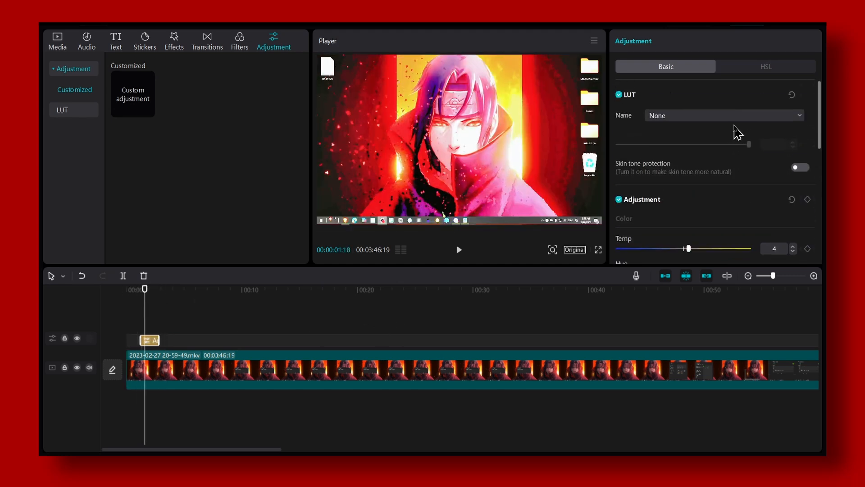
pyautogui.scroll(-3)
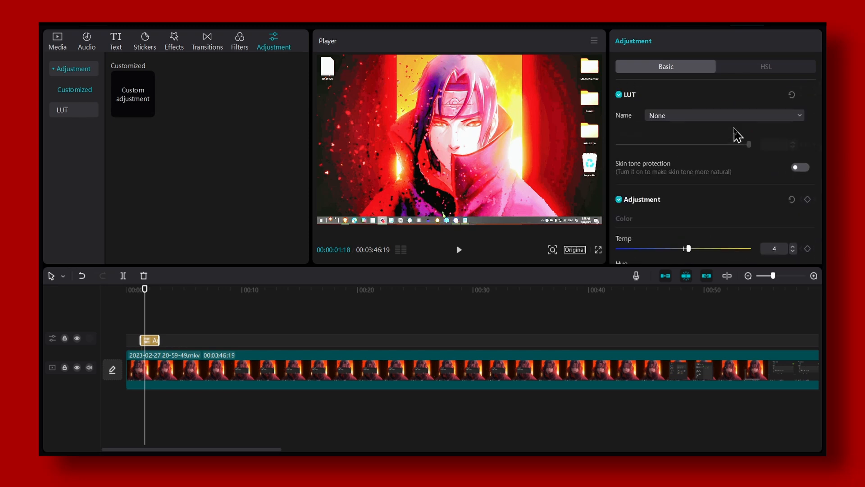
pyautogui.scroll(-3)
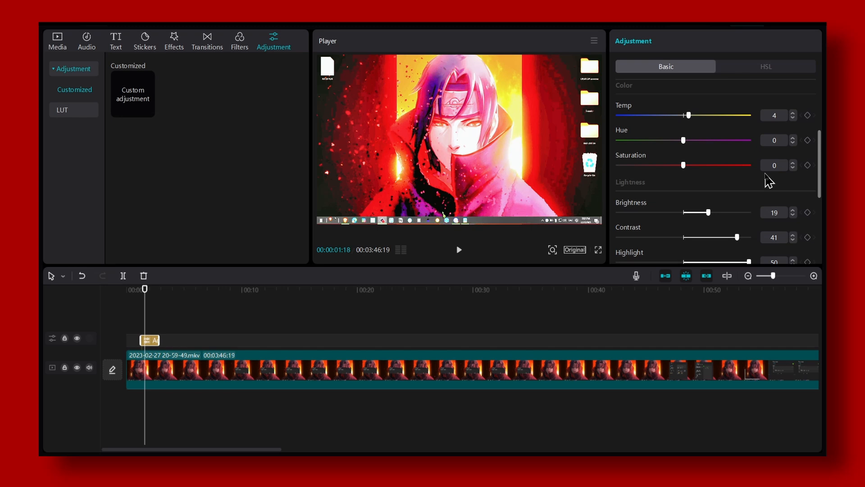
pyautogui.scroll(3)
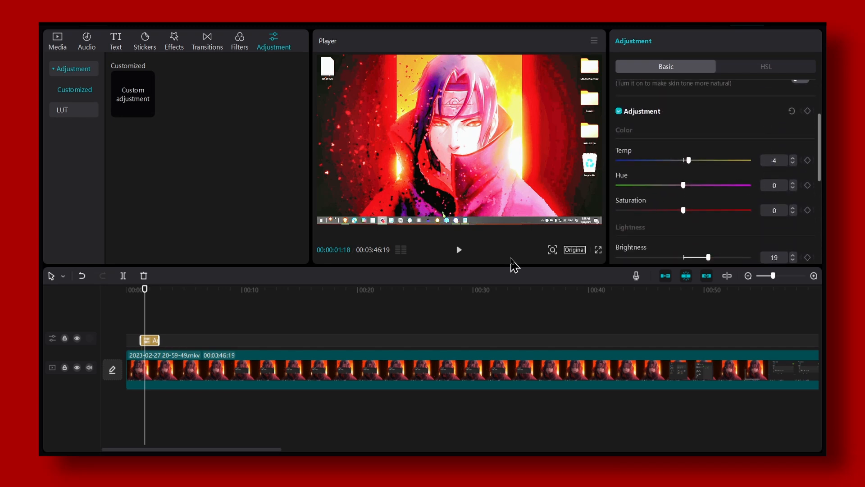
pyautogui.scroll(-3)
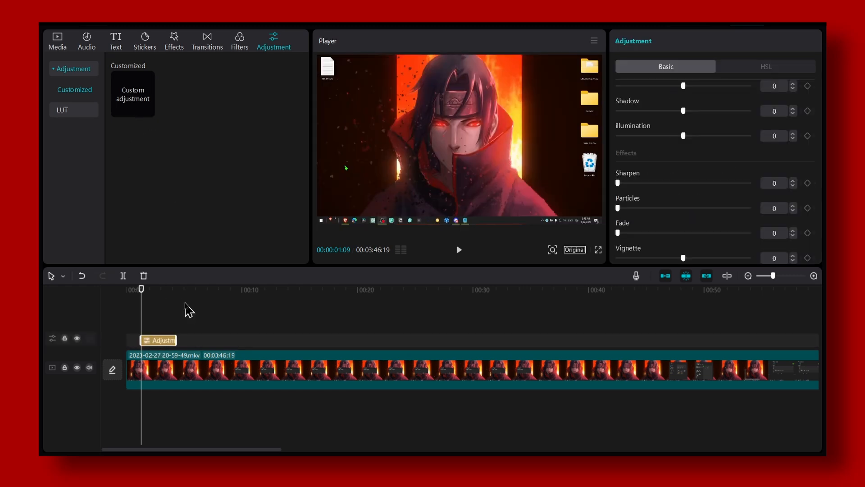
pyautogui.moveTo(495, 253)
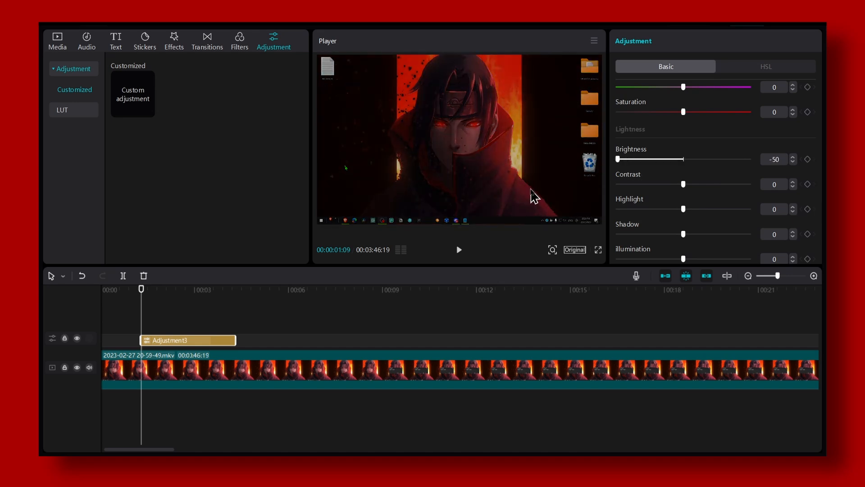
# Step: Add a Brightness -50 keyframe at the clip's start and move the playhead to a later point
pyautogui.click(808, 158)
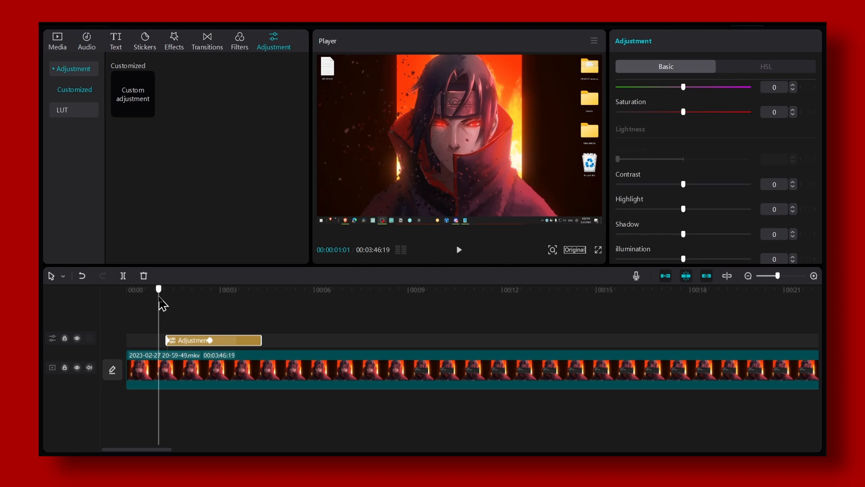
pyautogui.click(459, 250)
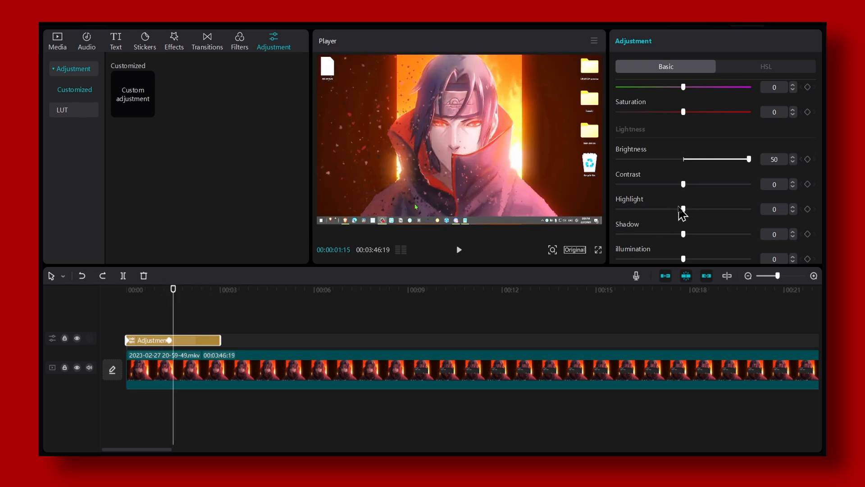
pyautogui.moveTo(182, 301)
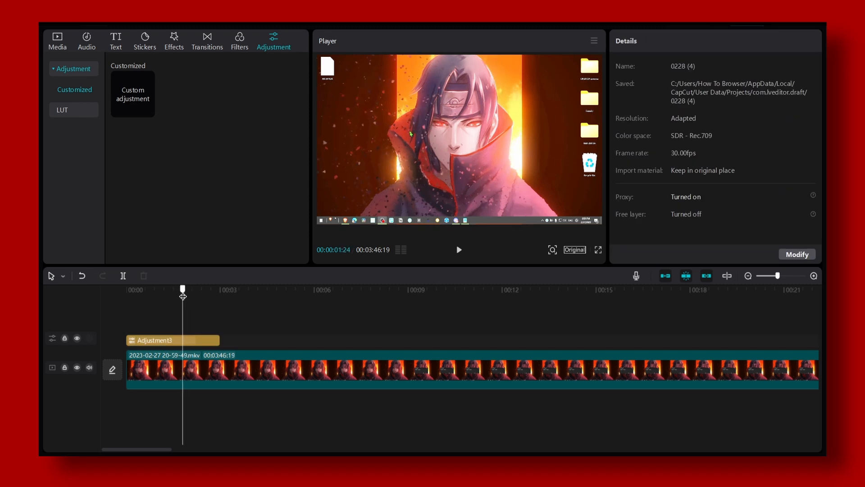
# Step: Preview the dark-to-bright brightness animation and reselect the clip to inspect its keyframes
pyautogui.click(173, 340)
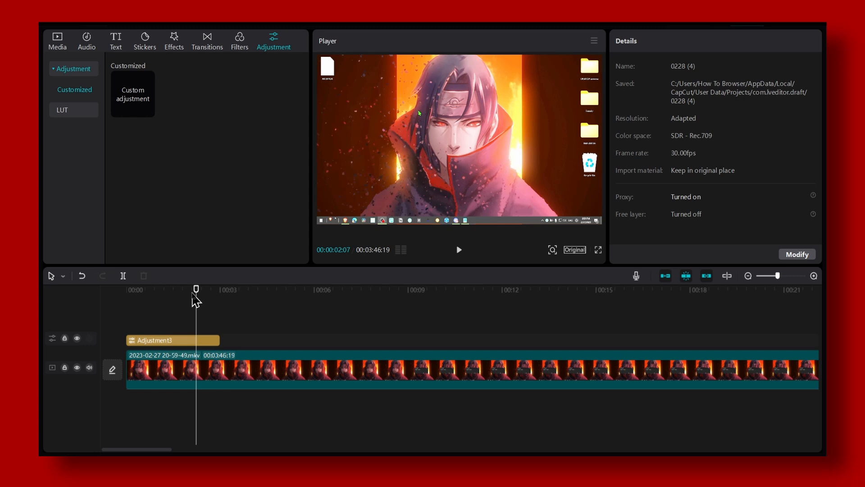
pyautogui.click(171, 339)
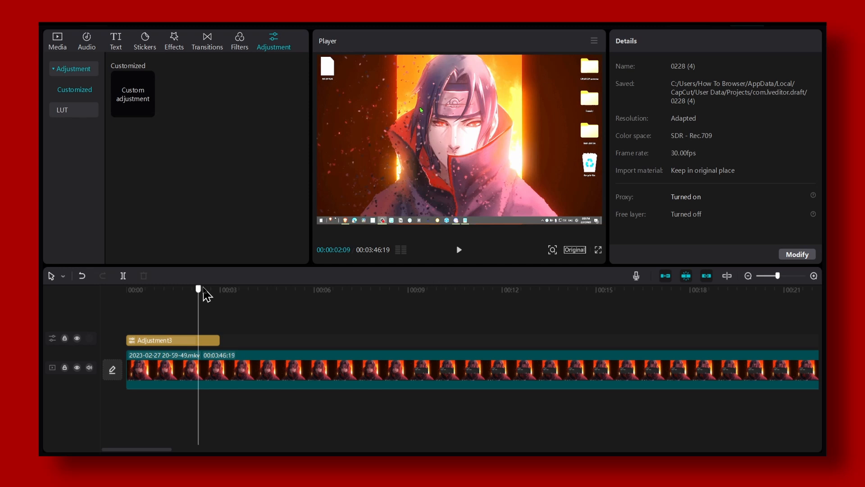
pyautogui.click(172, 340)
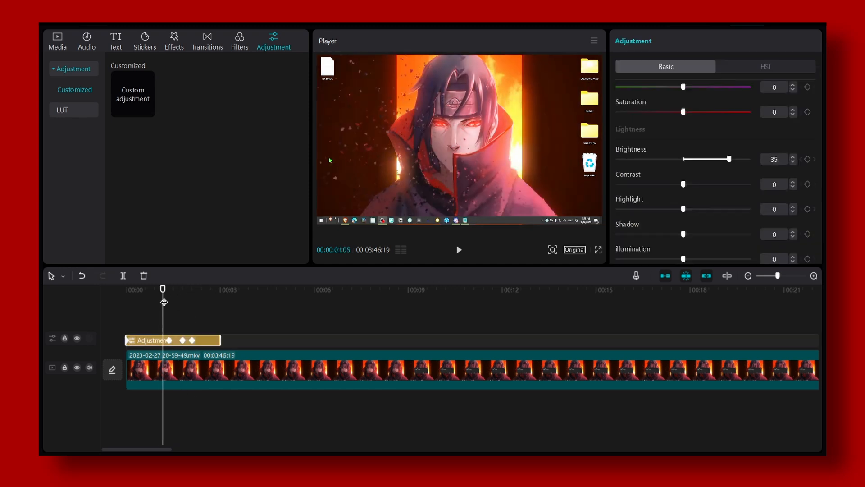